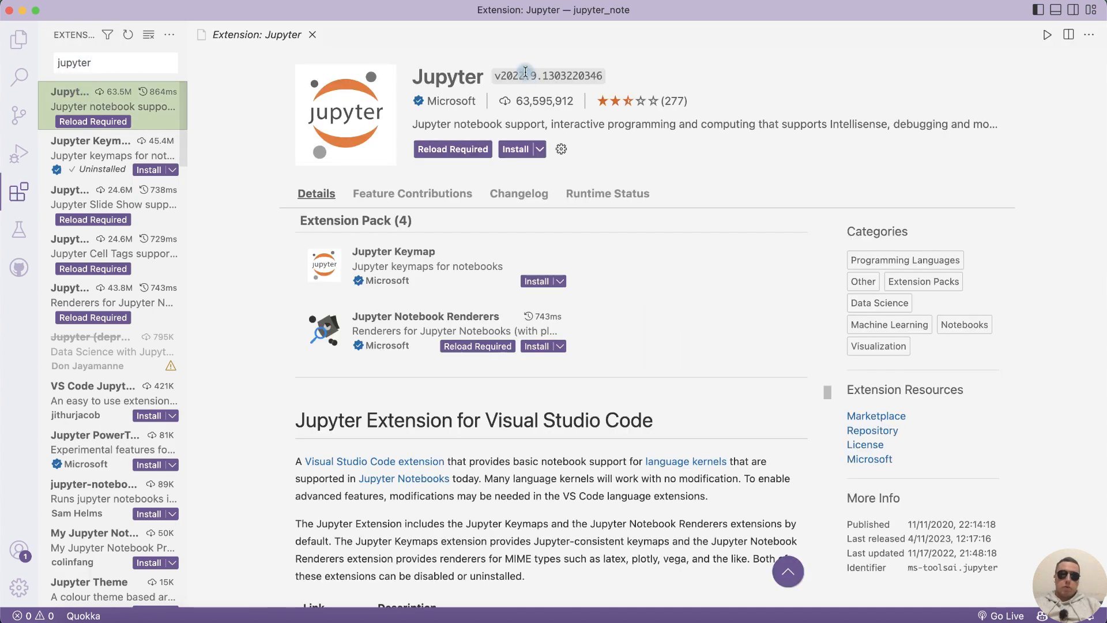
- Install the Jupyter extension pack from its extension page
left_click(517, 148)
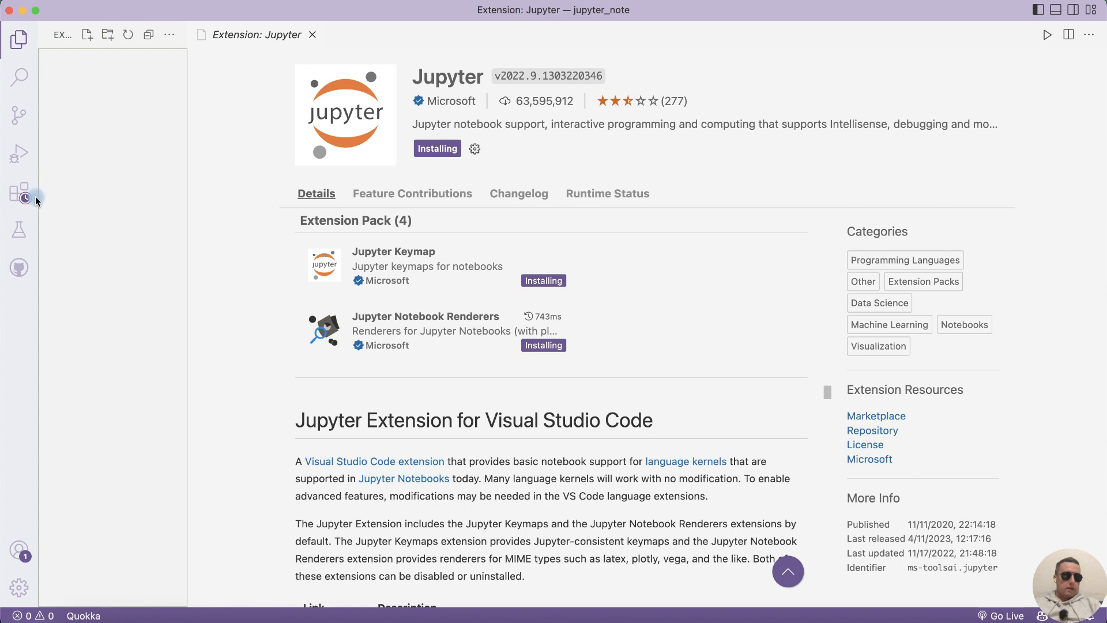
- Run 'Create: New Jupyter Notebook' from the Command Palette
left_click(19, 587)
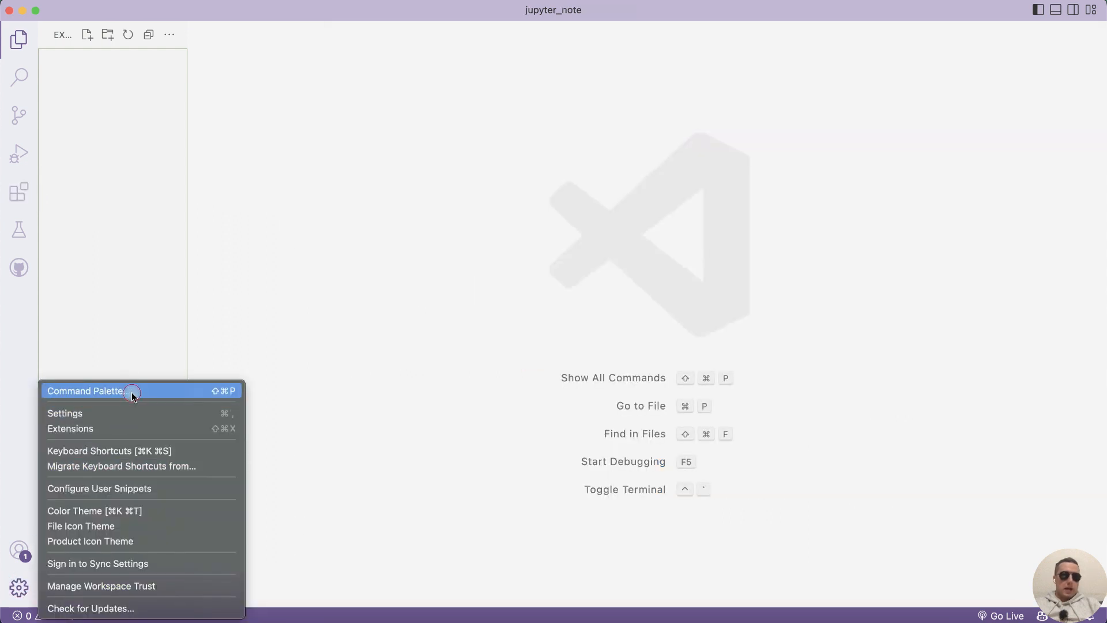
left_click(85, 390)
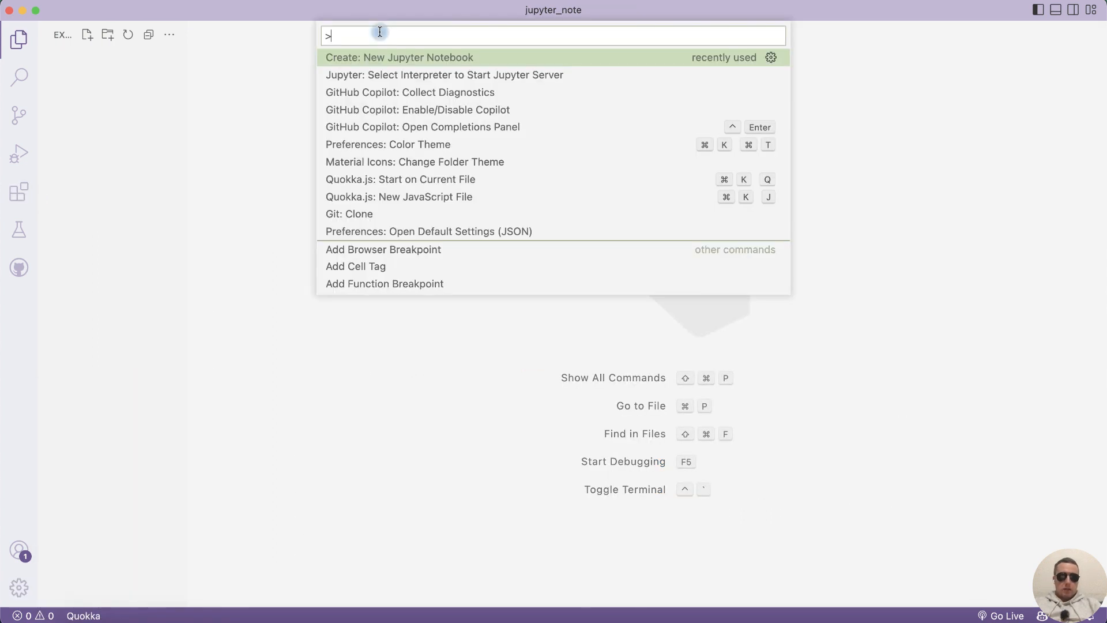
type("jupy")
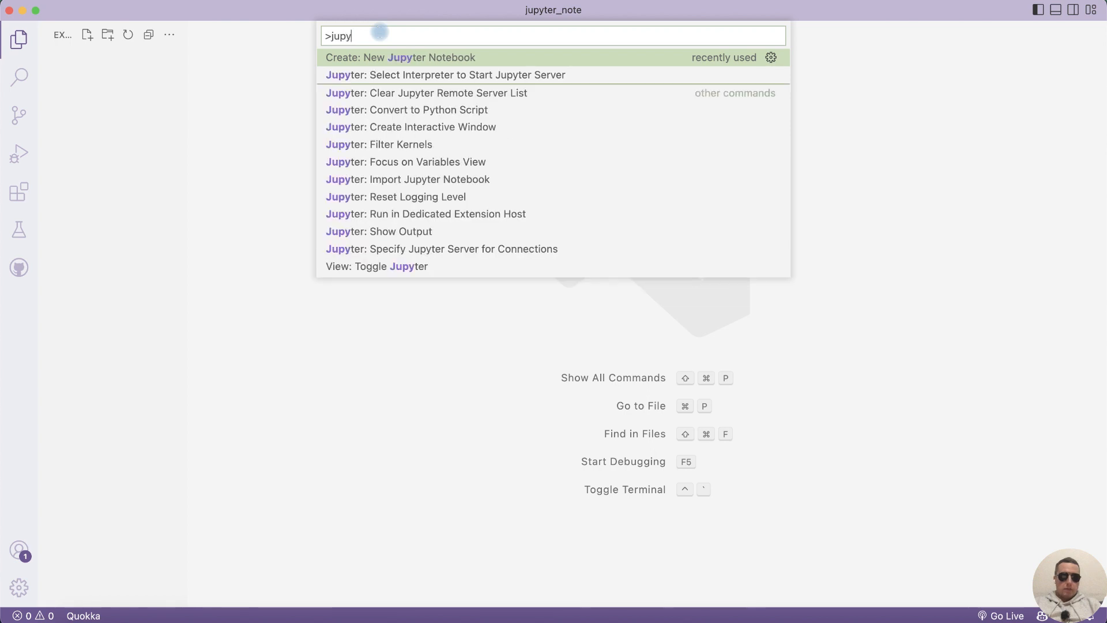
type("ter")
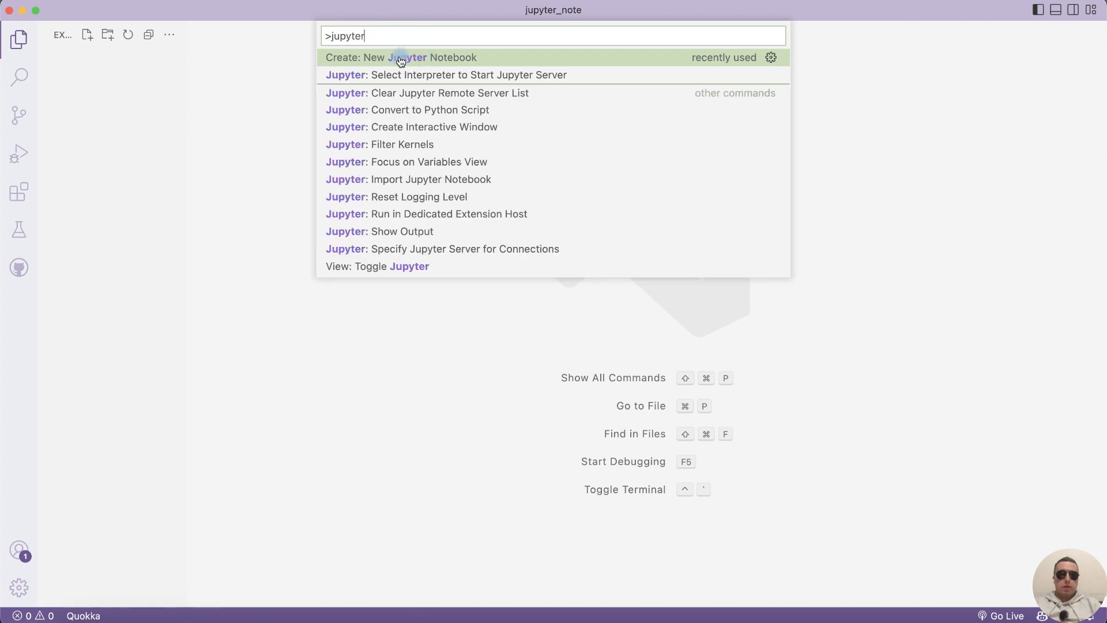
left_click(400, 58)
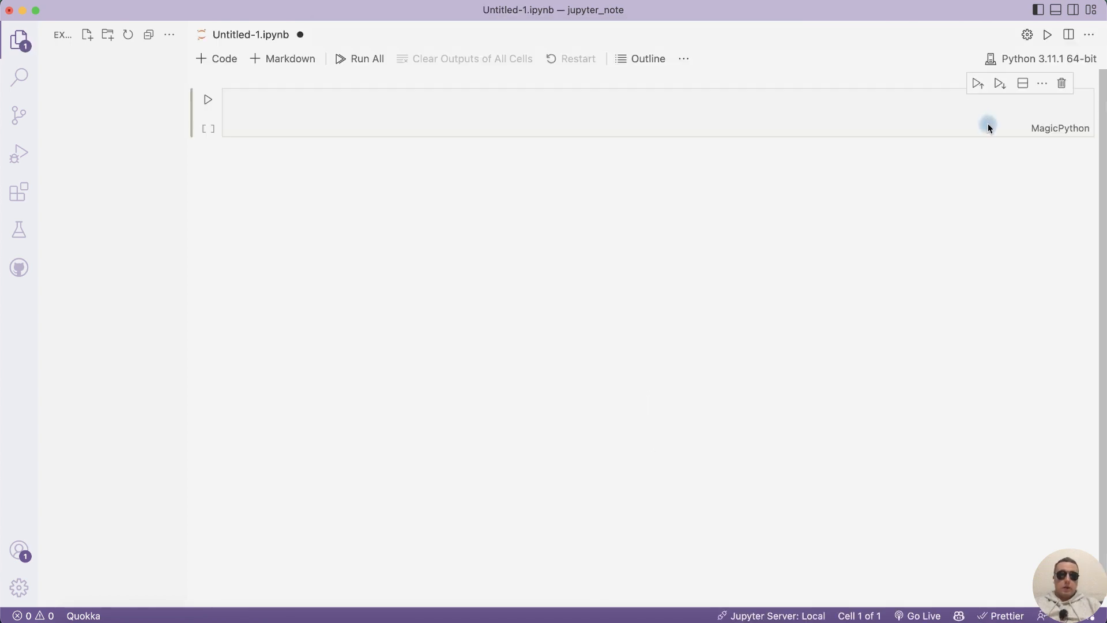
- Delete the empty code cell and add a rendered Markdown cell reading 'Like and Subscribe'
left_click(1061, 82)
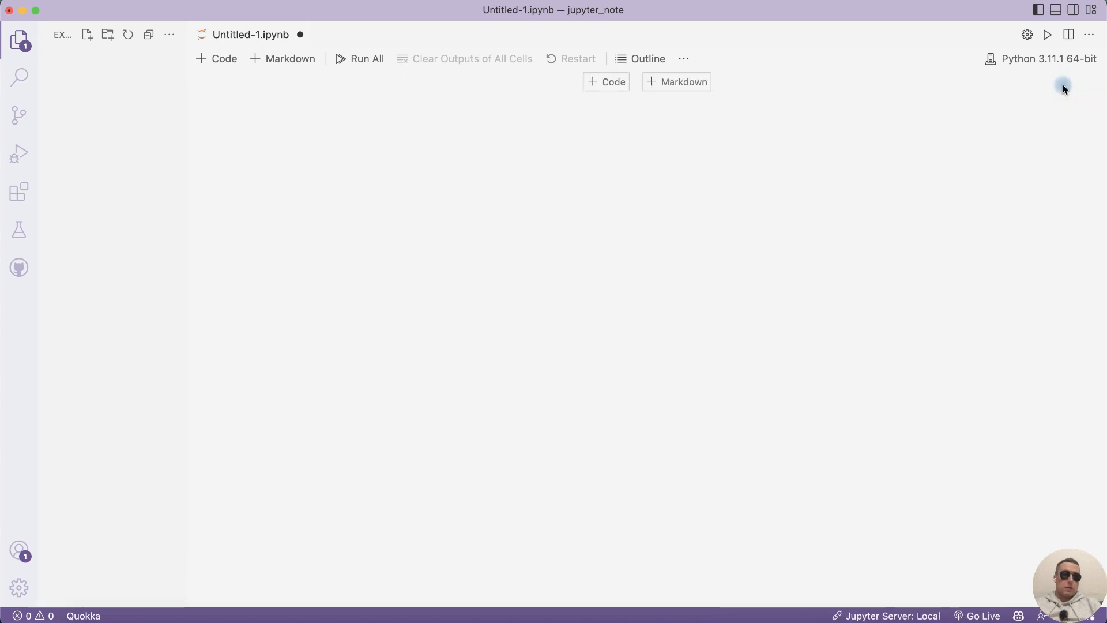
left_click(282, 59)
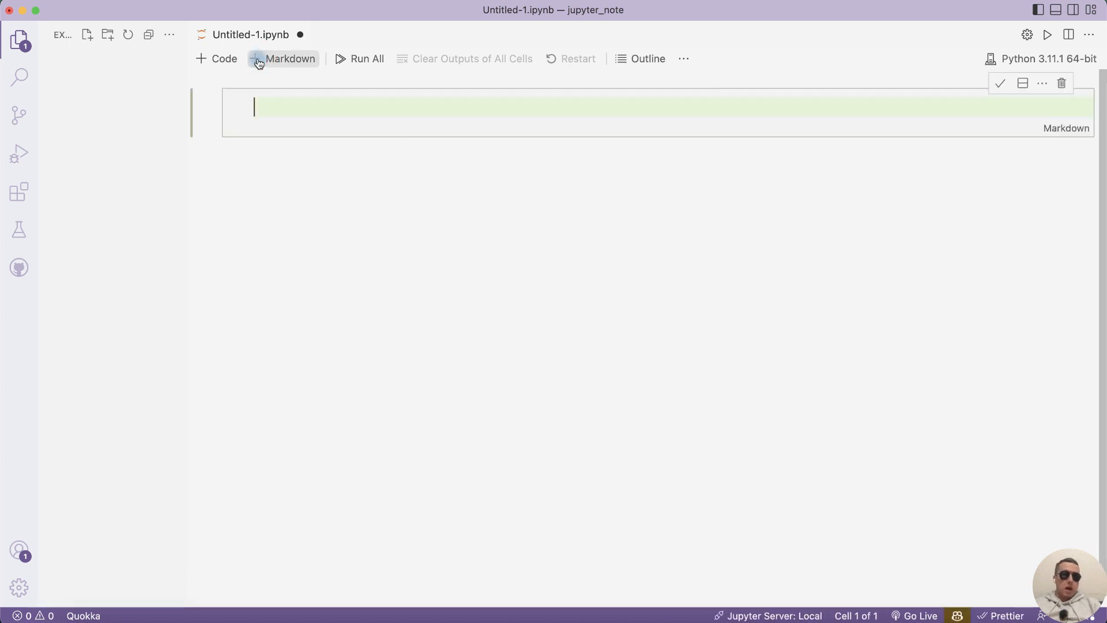
type("Like and")
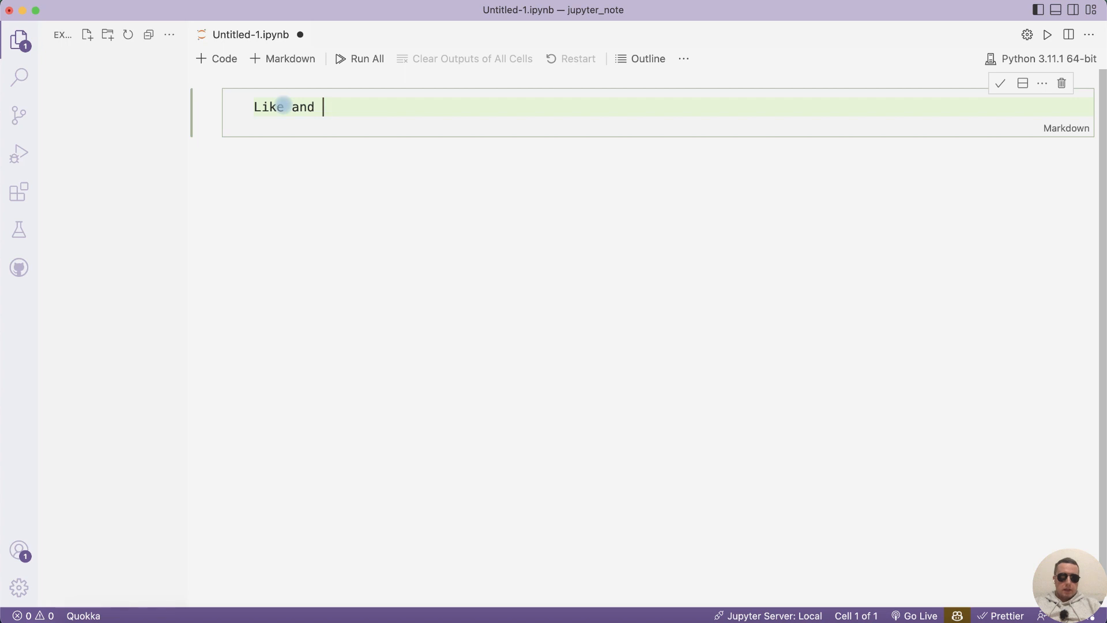
type("Subscribe")
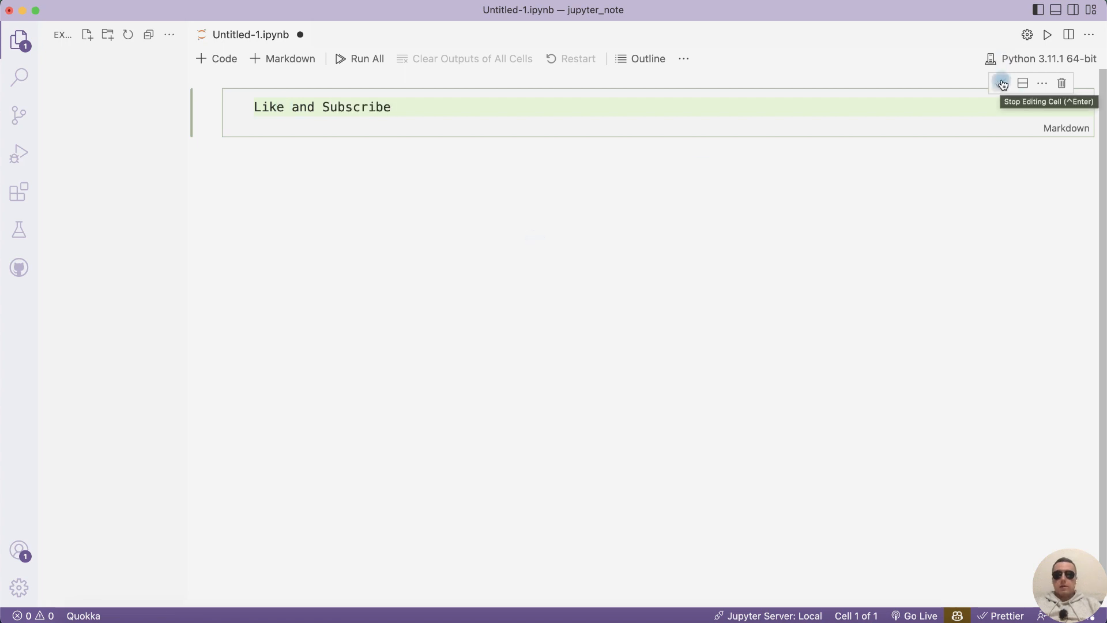
left_click(1001, 83)
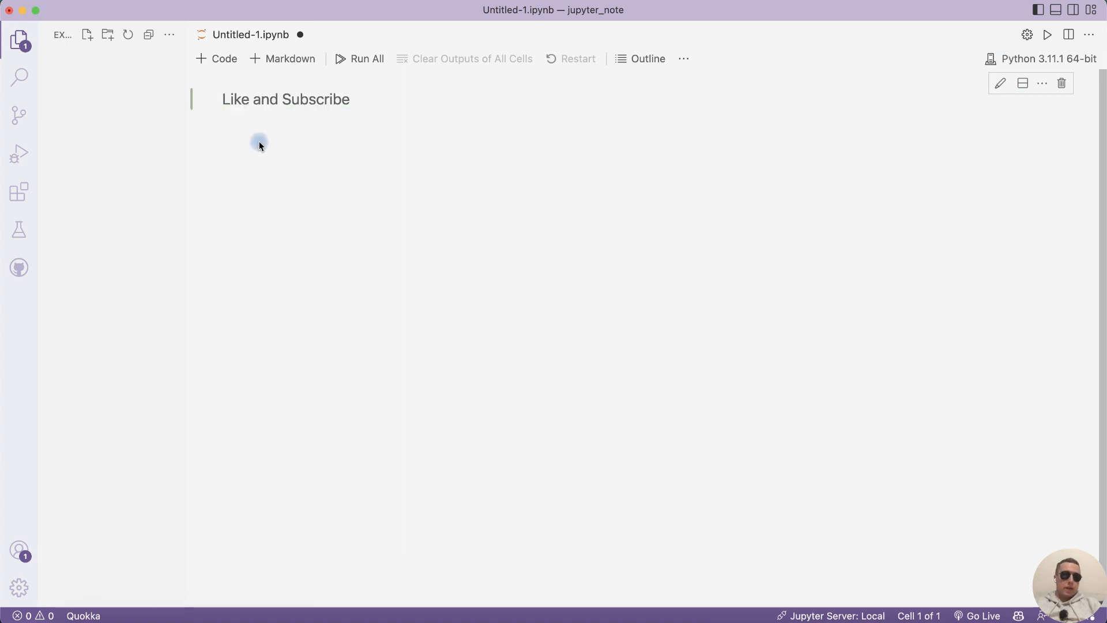
- Add a code cell containing print("Subscribe to Studio Coder Channel")
left_click(216, 59)
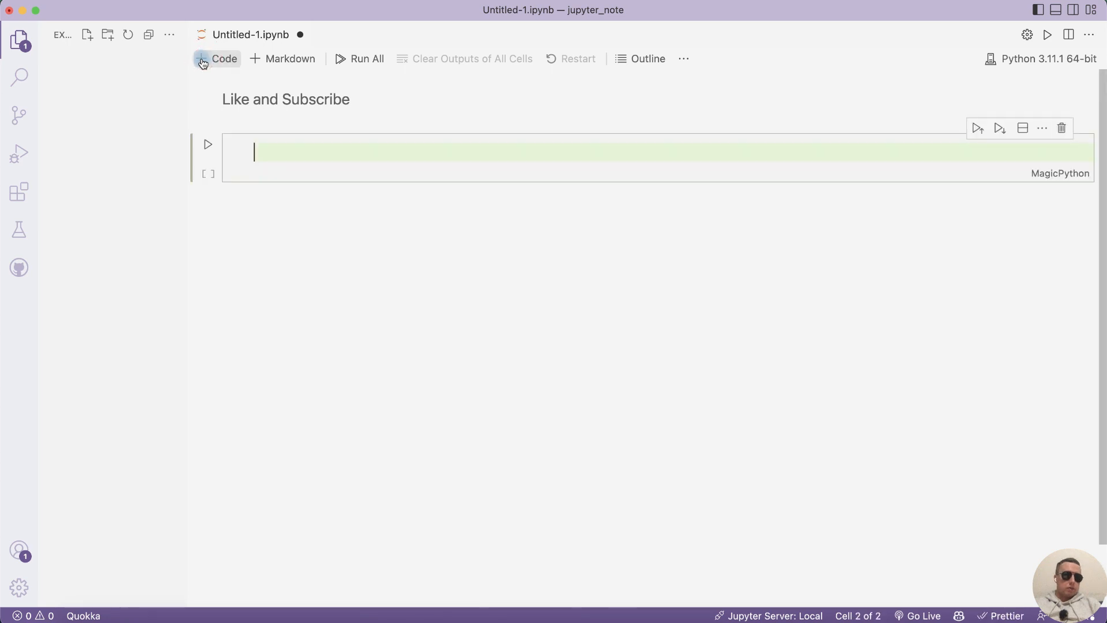
type("print(\"Subsc\")")
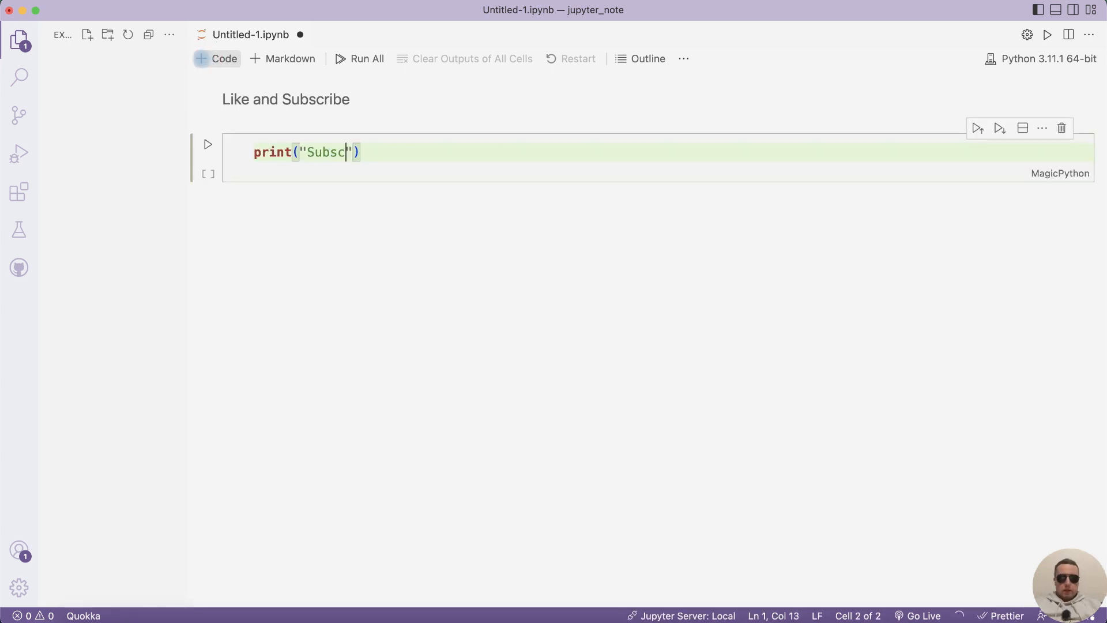
type("ribe to Stu")
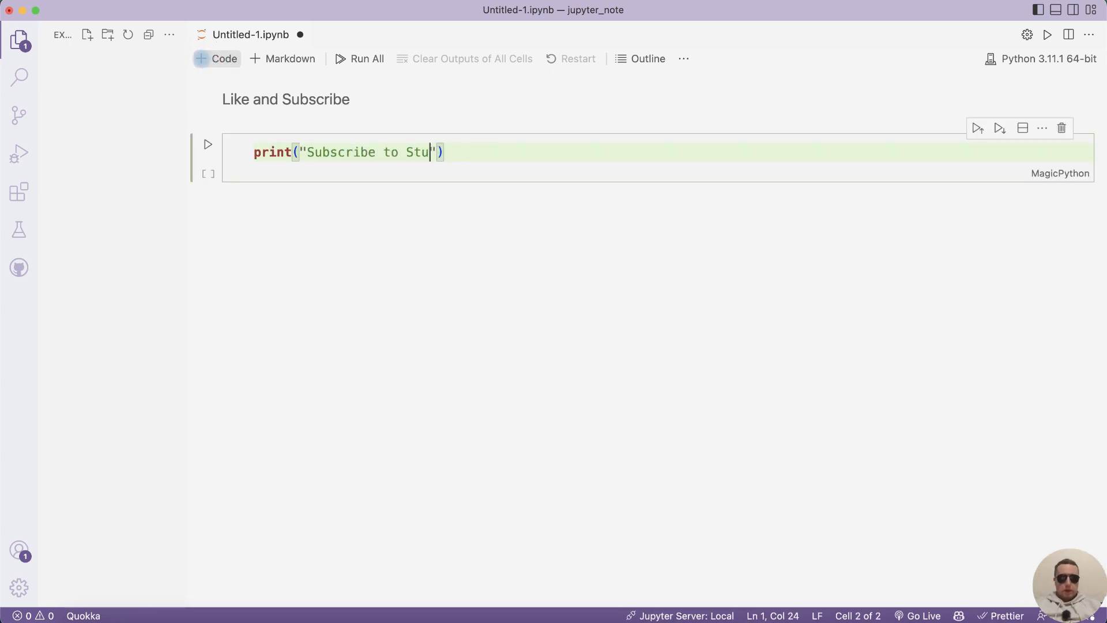
type("dio Coder Channel")
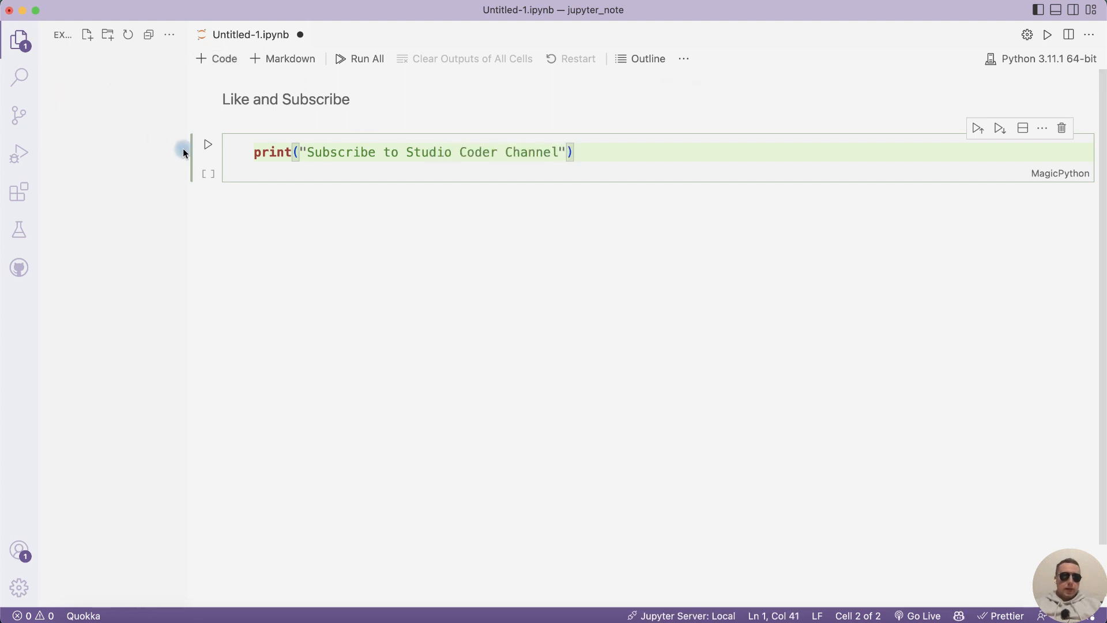
- Run the print cell, installing ipykernel when prompted
left_click(208, 144)
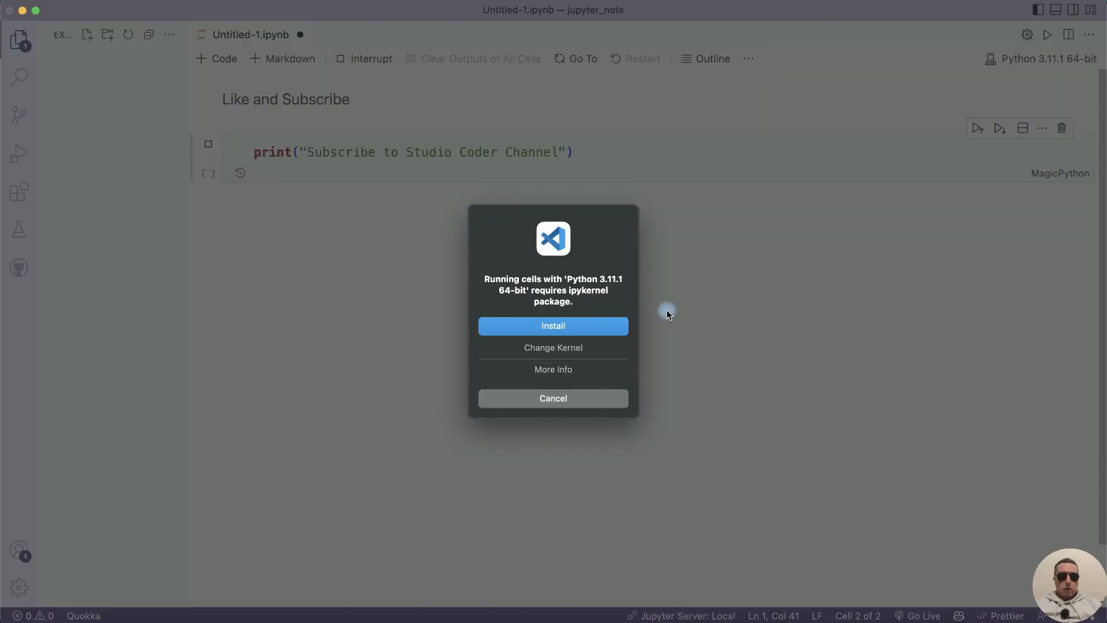
mouse_move(629, 303)
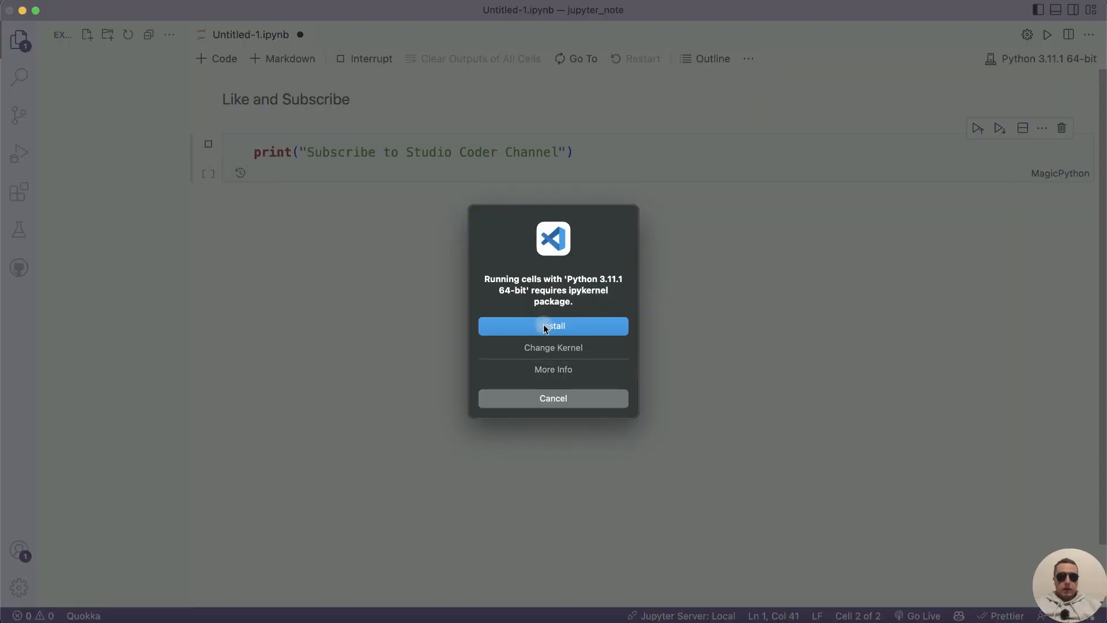
left_click(553, 325)
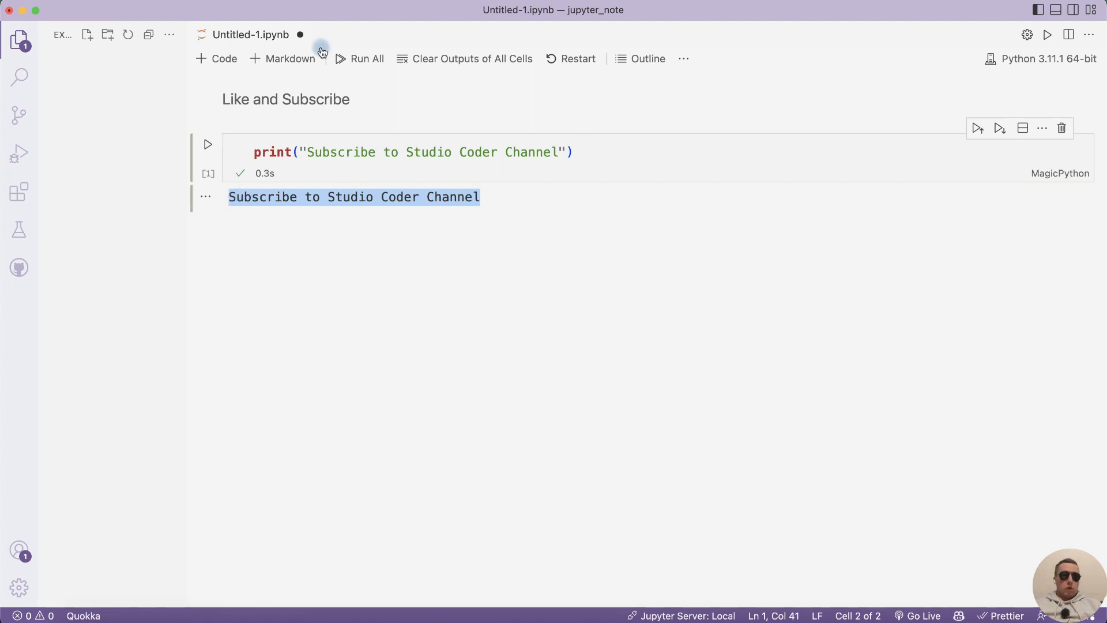
mouse_move(274, 34)
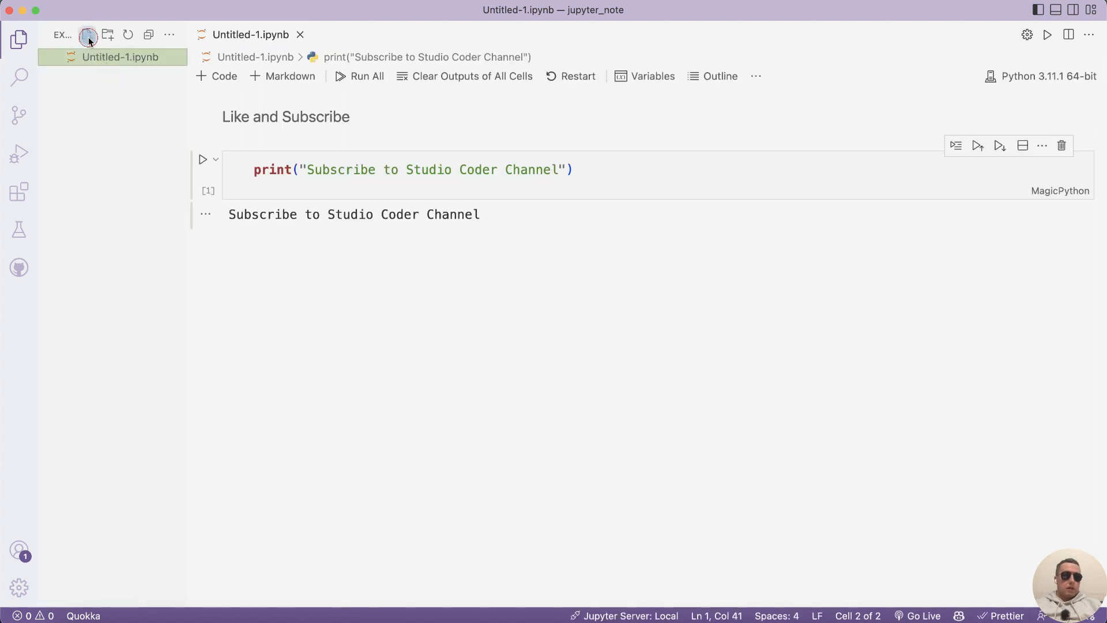
- Create a new file in the Explorer, naming it toward 'second.ipynb'
left_click(87, 34)
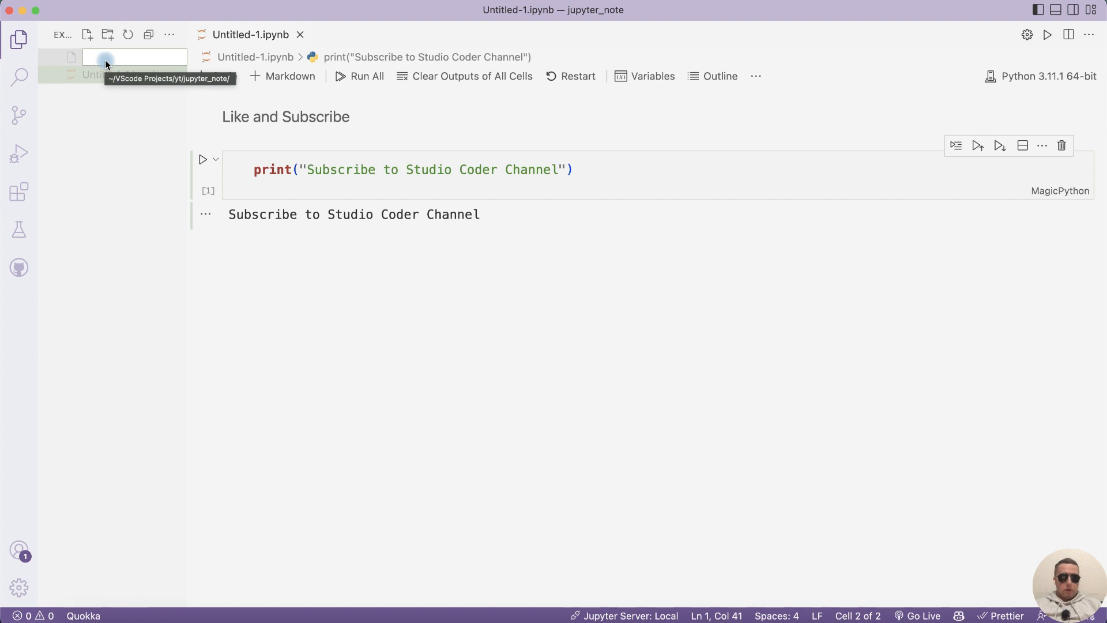
type("second.")
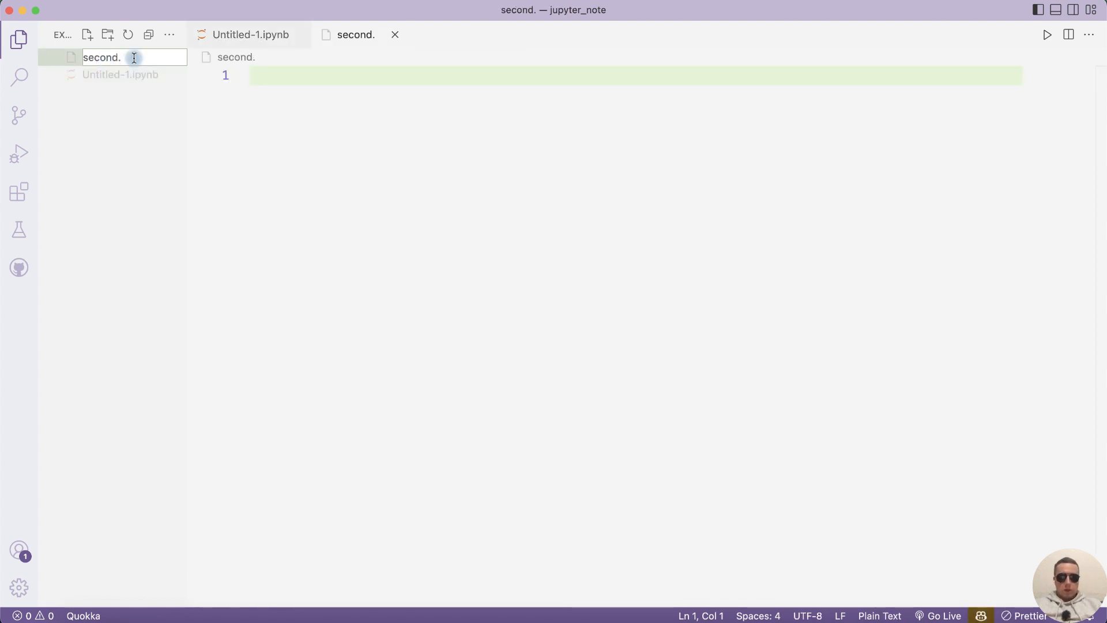
type("ipy")
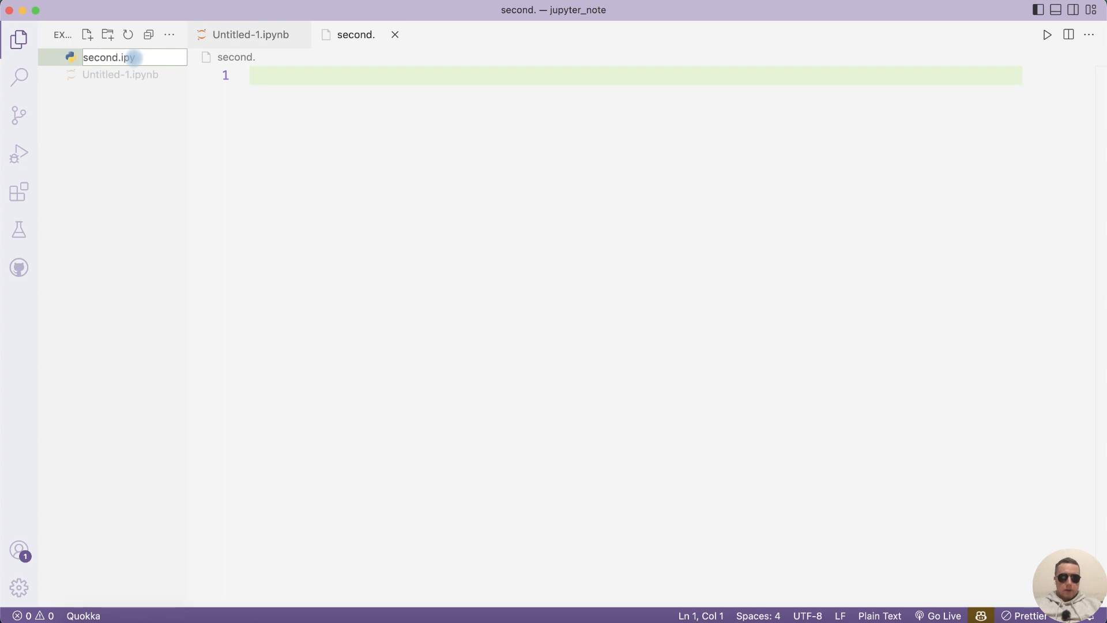